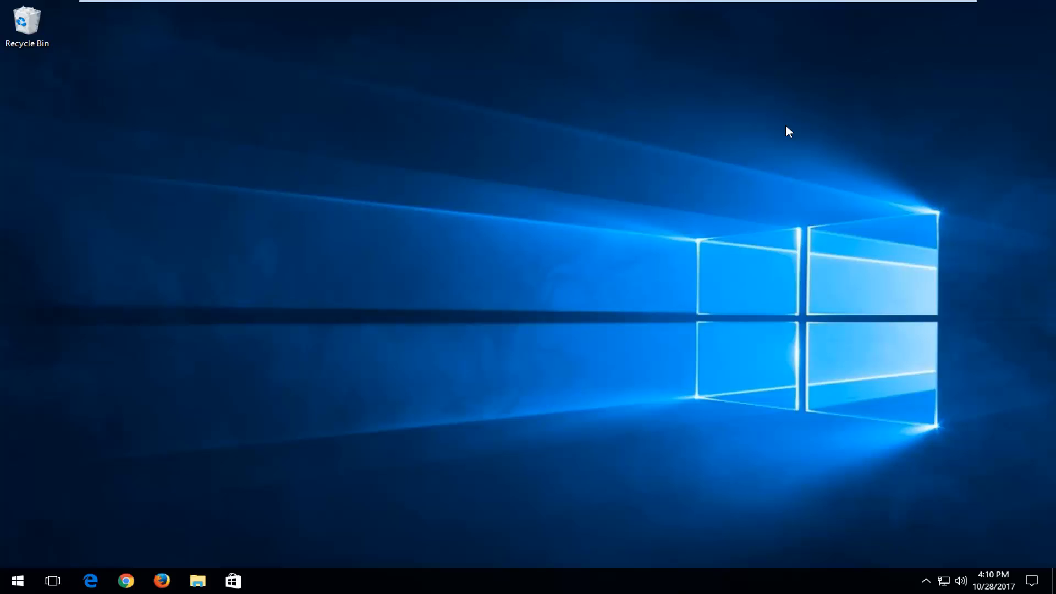
# Step: Search the Start menu for "services"
pyautogui.click(16, 580)
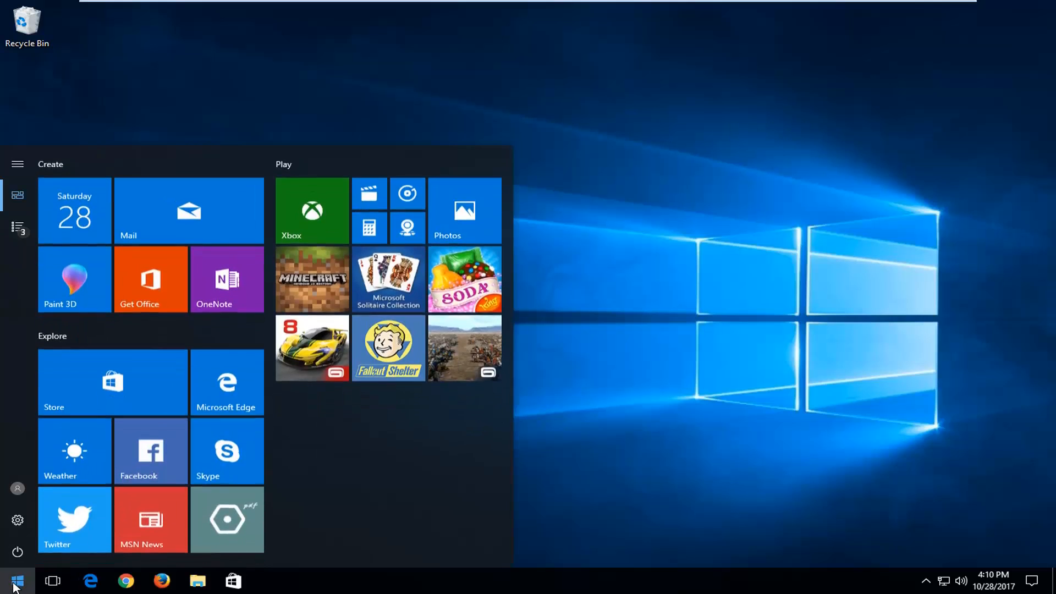
pyautogui.write('services')
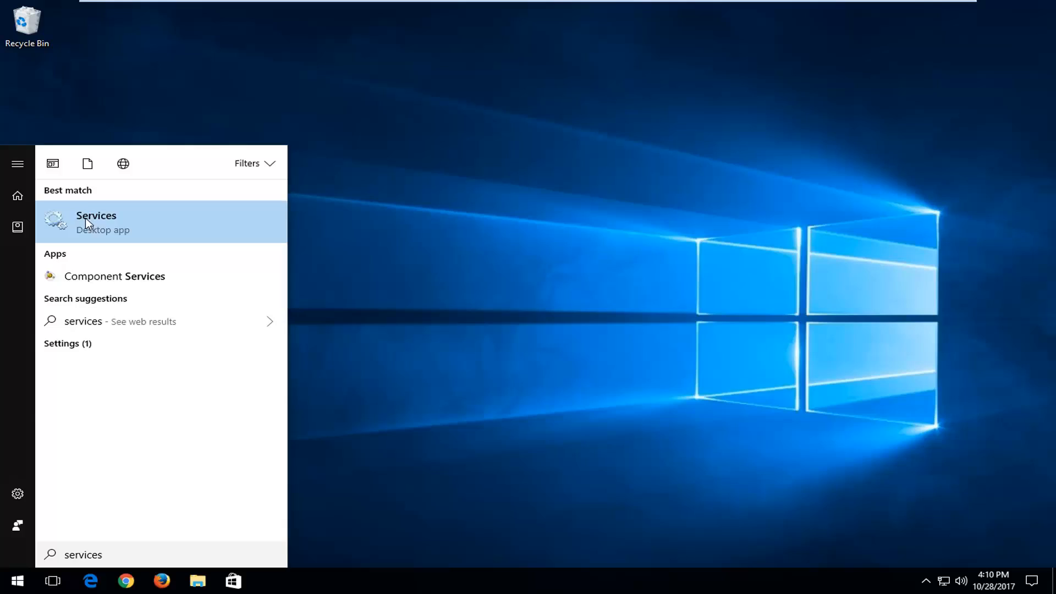
# Step: Launch the Services console and select the Windows Update service to view its description
pyautogui.click(96, 222)
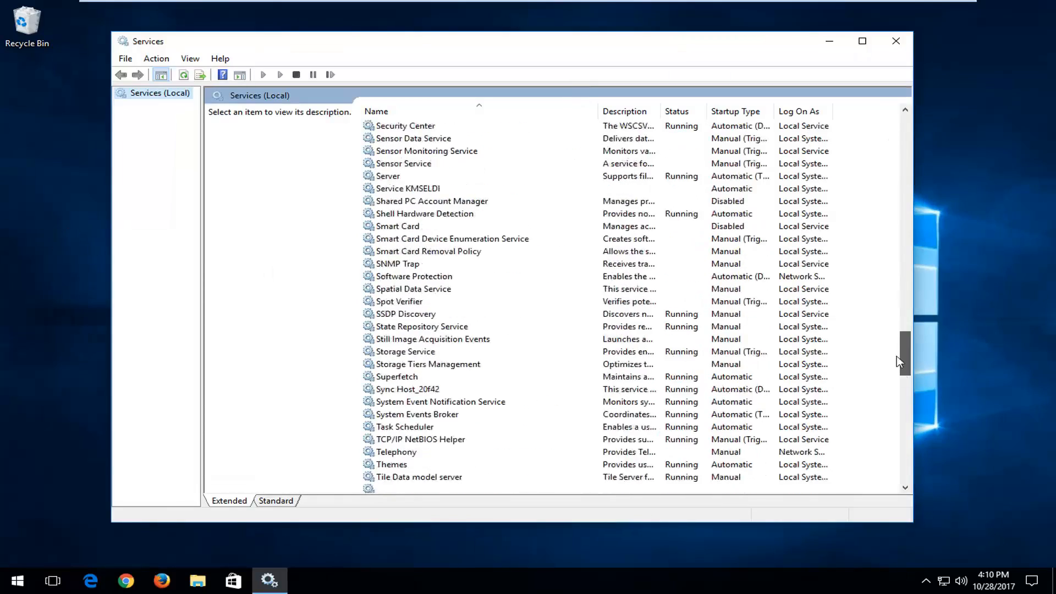
pyautogui.scroll(-3)
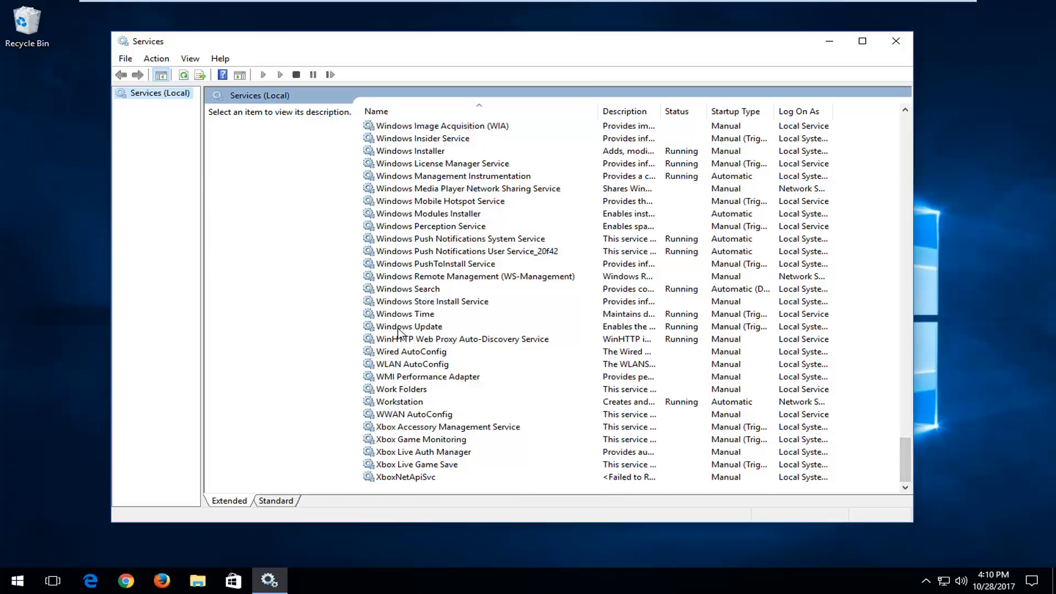
pyautogui.click(408, 326)
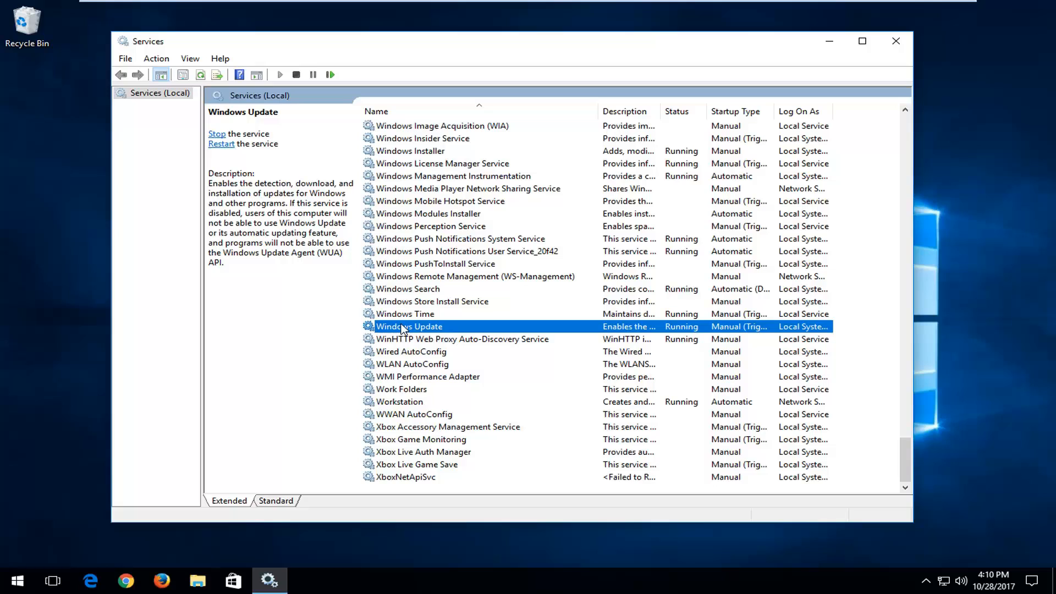
pyautogui.moveTo(431, 333)
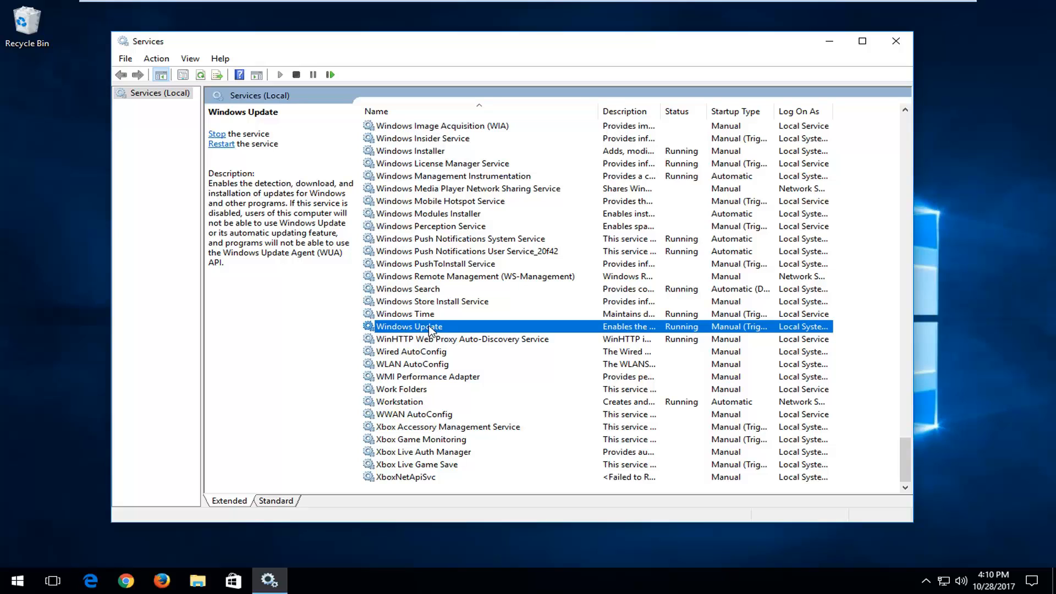
# Step: Change the Windows Update startup type from Manual to Automatic in its properties and confirm
pyautogui.doubleClick(409, 327)
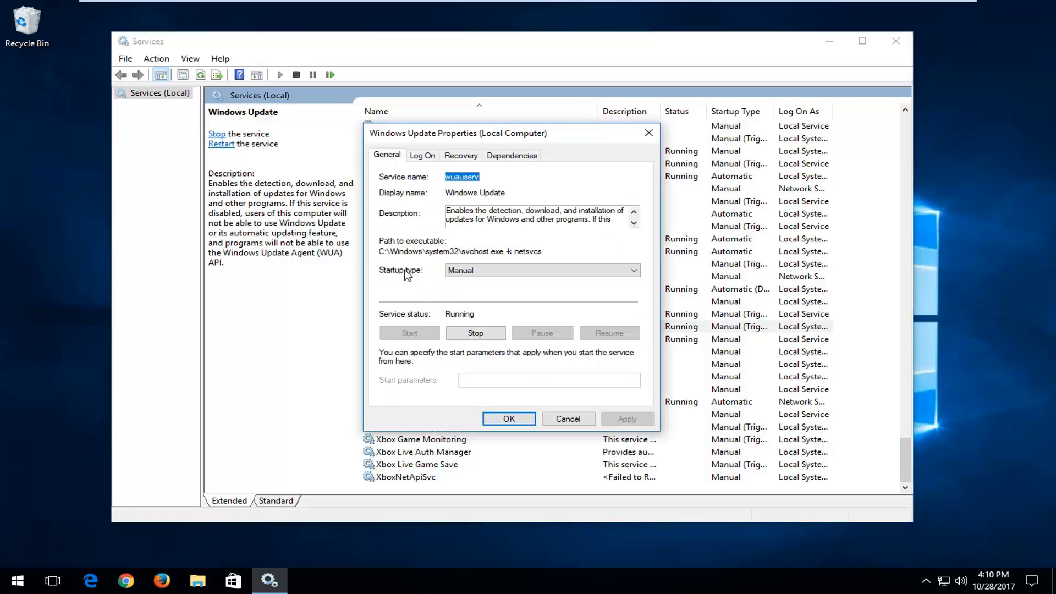
pyautogui.click(630, 270)
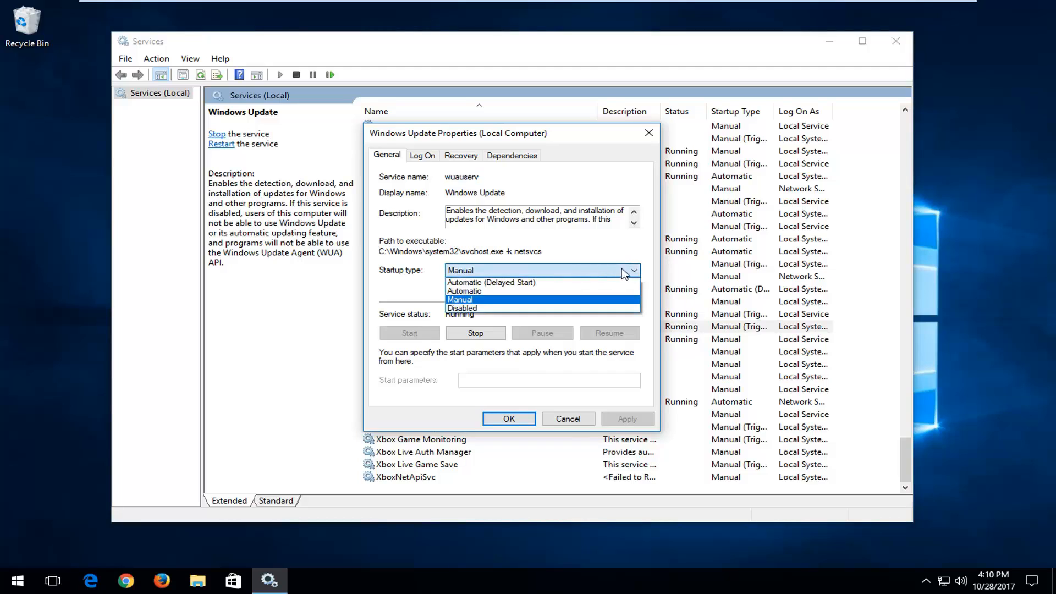
pyautogui.click(462, 308)
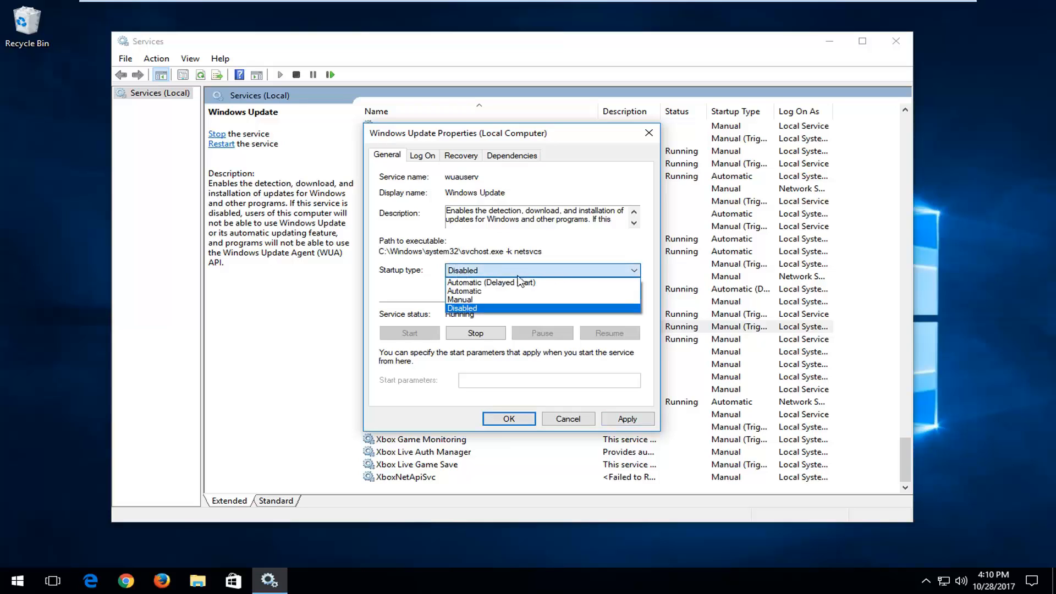
pyautogui.click(465, 290)
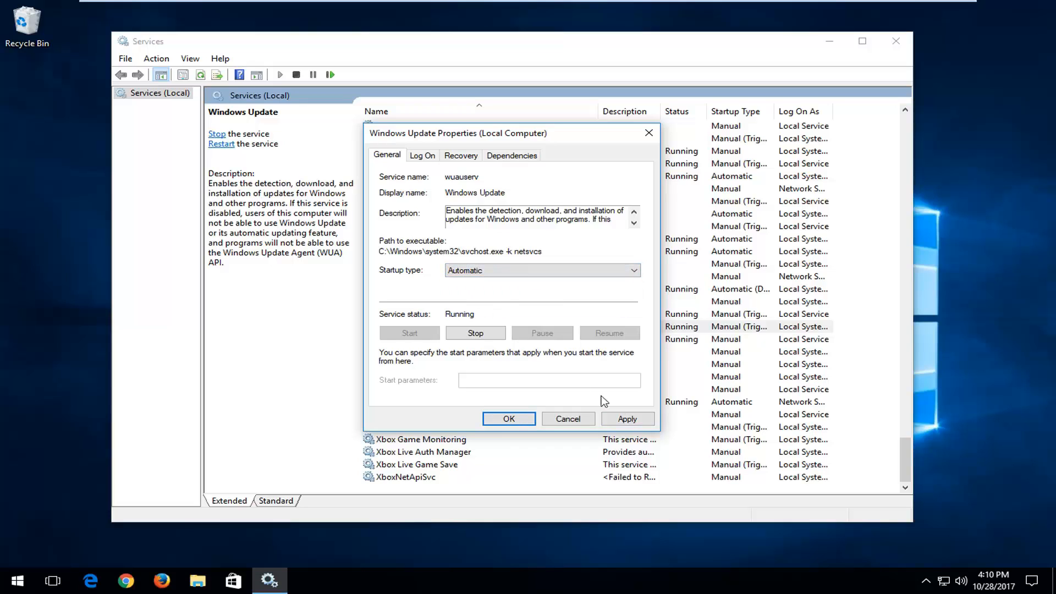
pyautogui.click(508, 418)
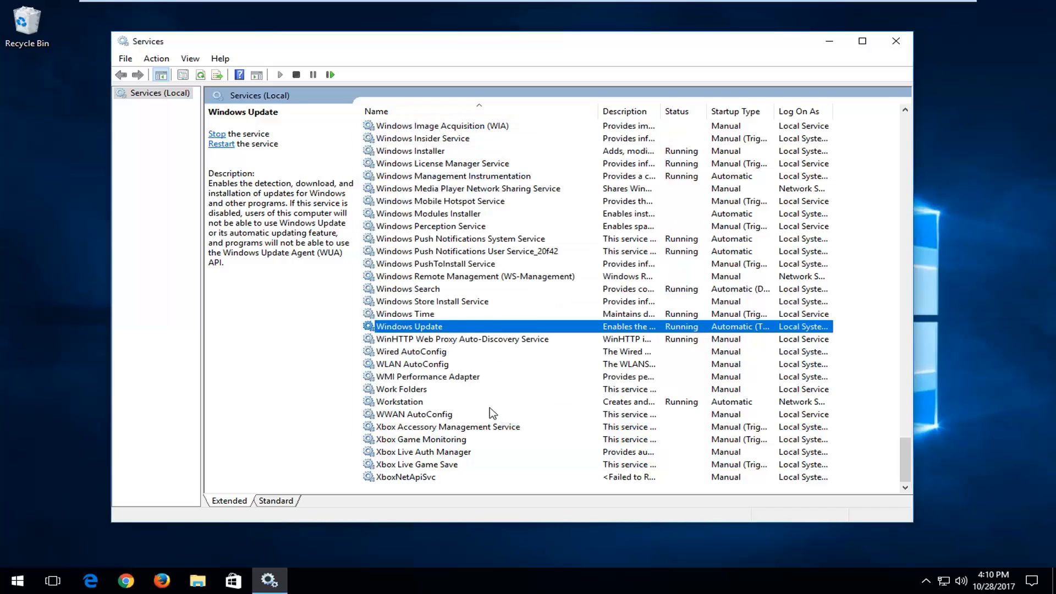
pyautogui.moveTo(743, 356)
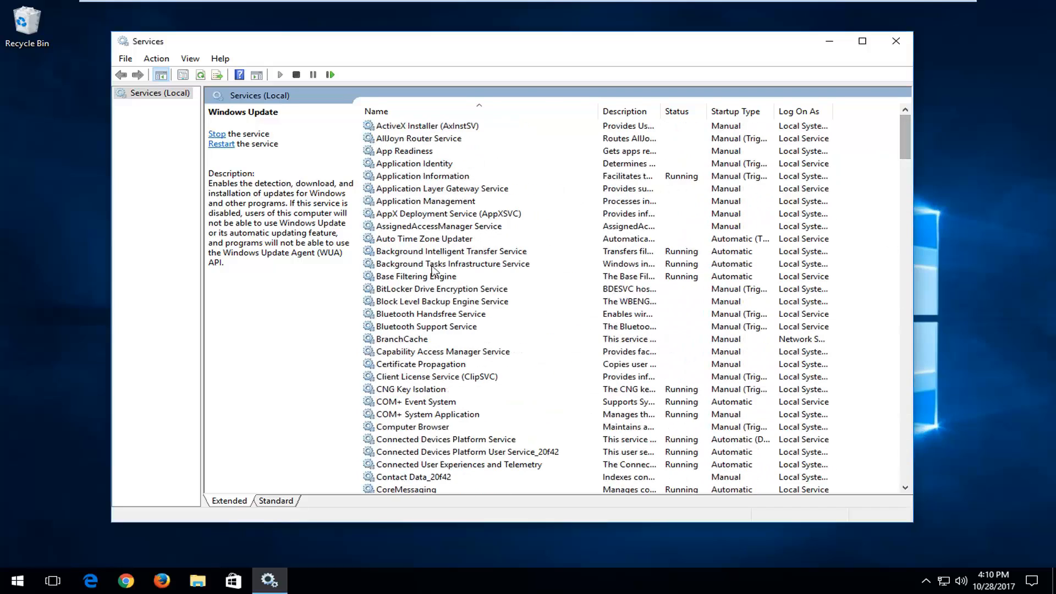
# Step: Review Background Intelligent Transfer Service and Windows Update details, then close the Services console
pyautogui.click(451, 251)
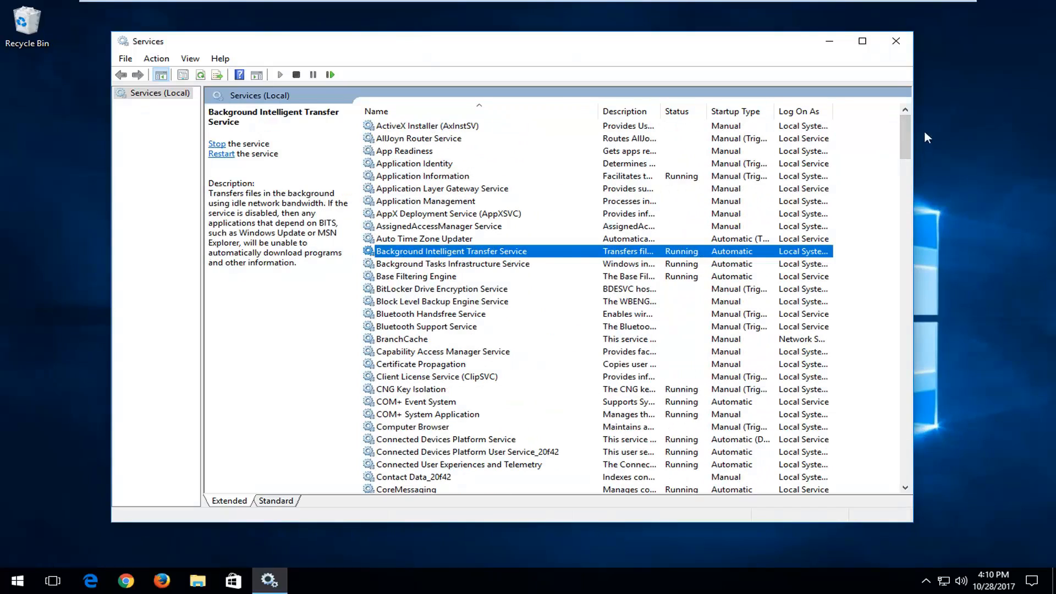
pyautogui.scroll(-3)
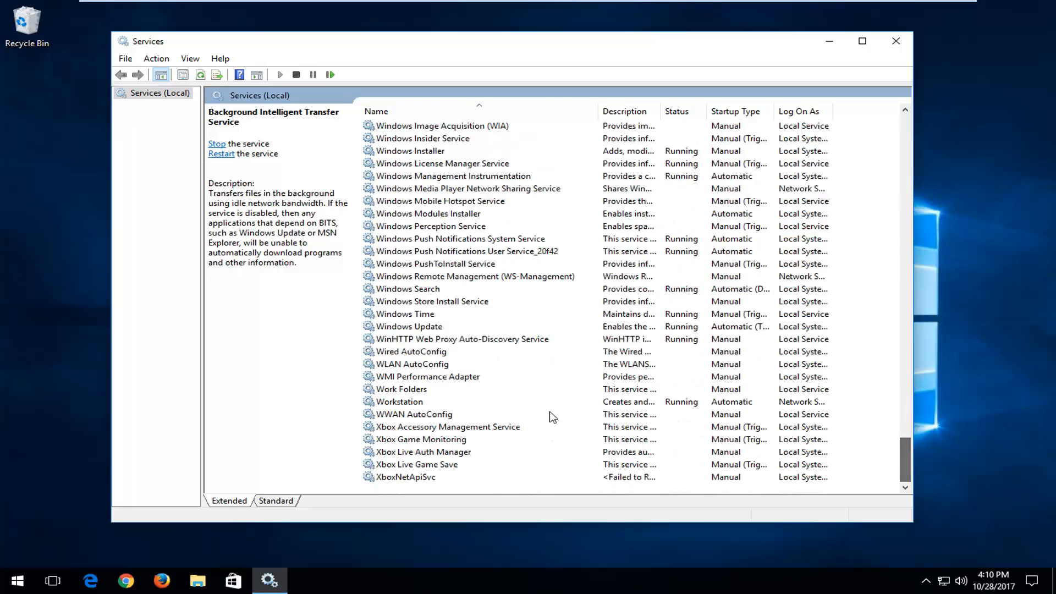
pyautogui.click(409, 326)
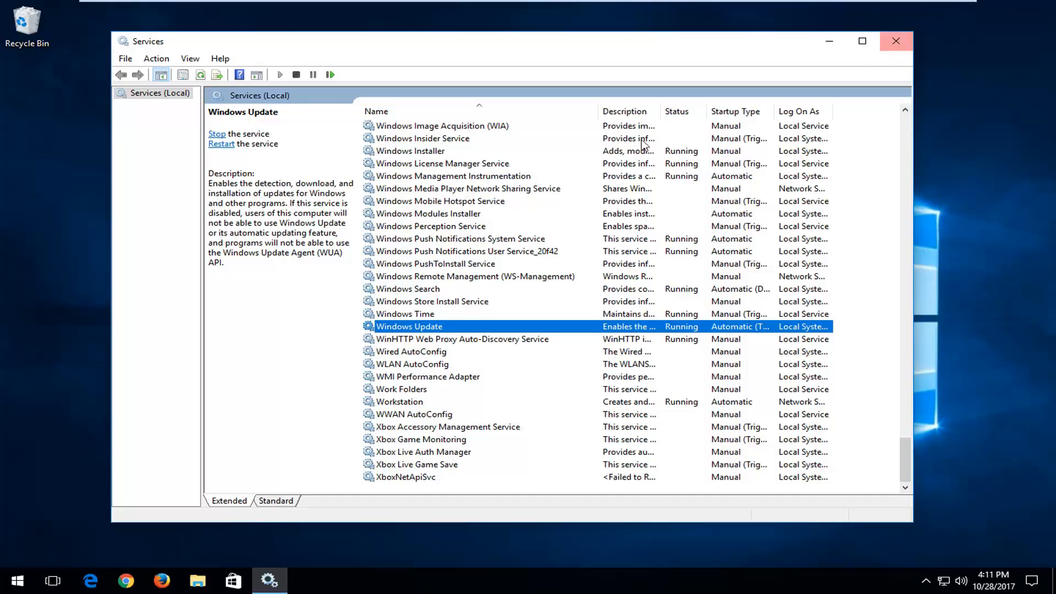
pyautogui.click(895, 41)
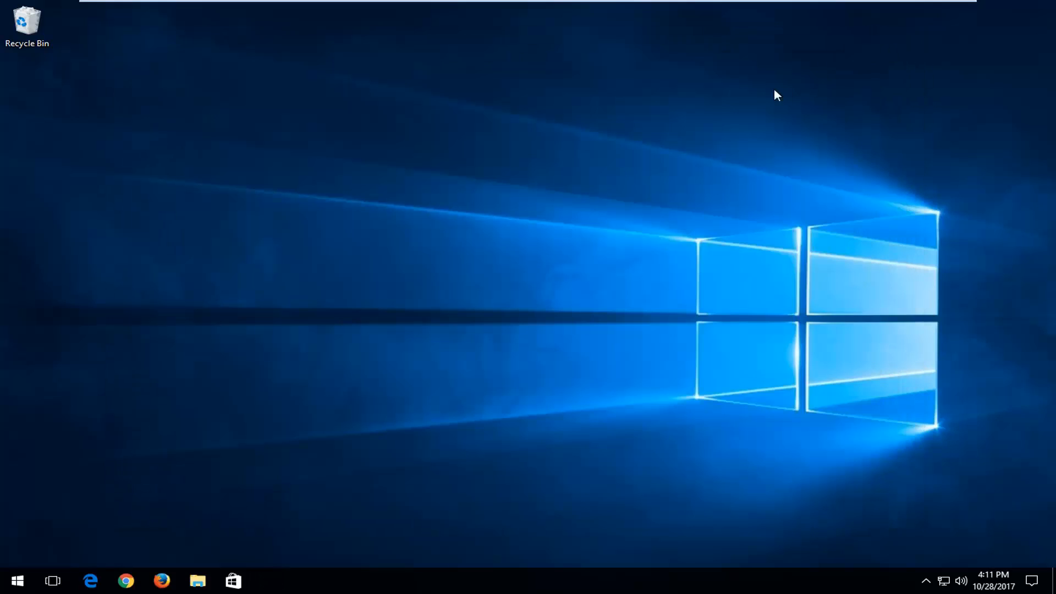